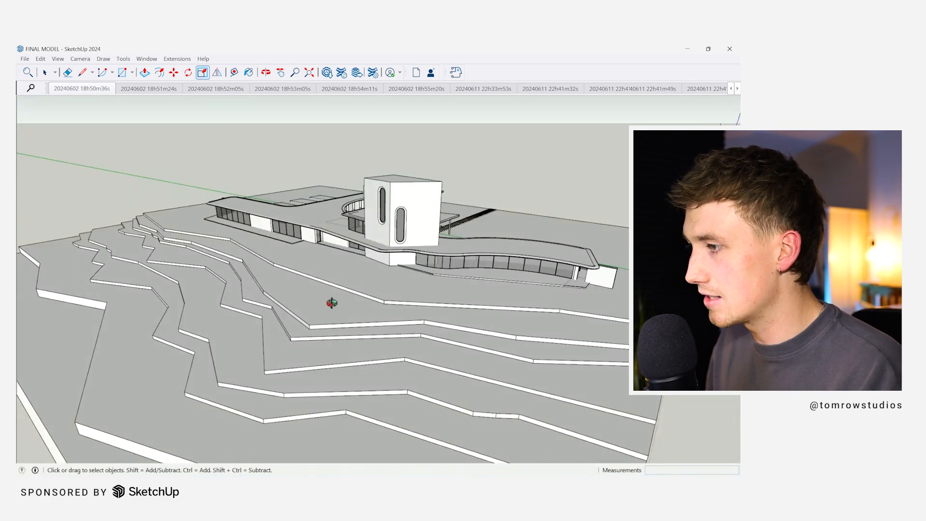
Step: Orbit the villa site, launch SketchUp Diffusion, and browse its rendering style list
drag(331, 303, 413, 271)
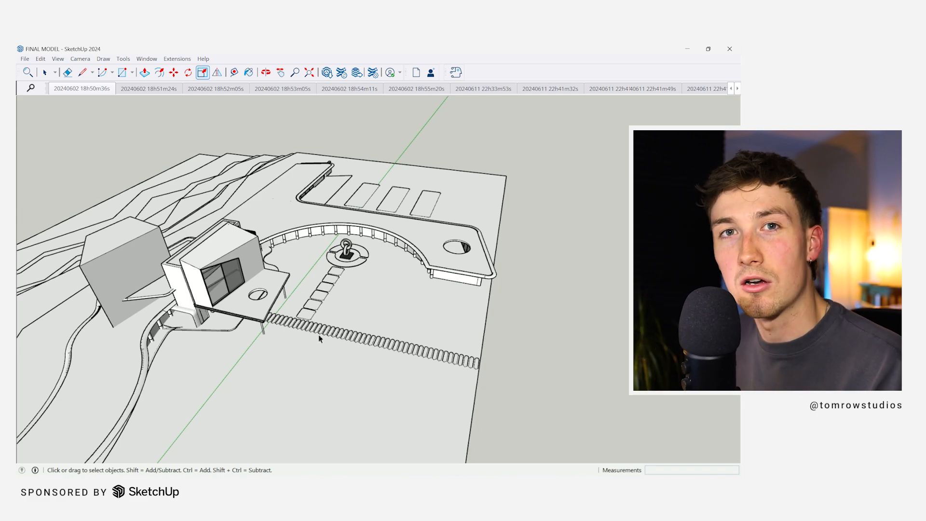
mouse_move(465, 375)
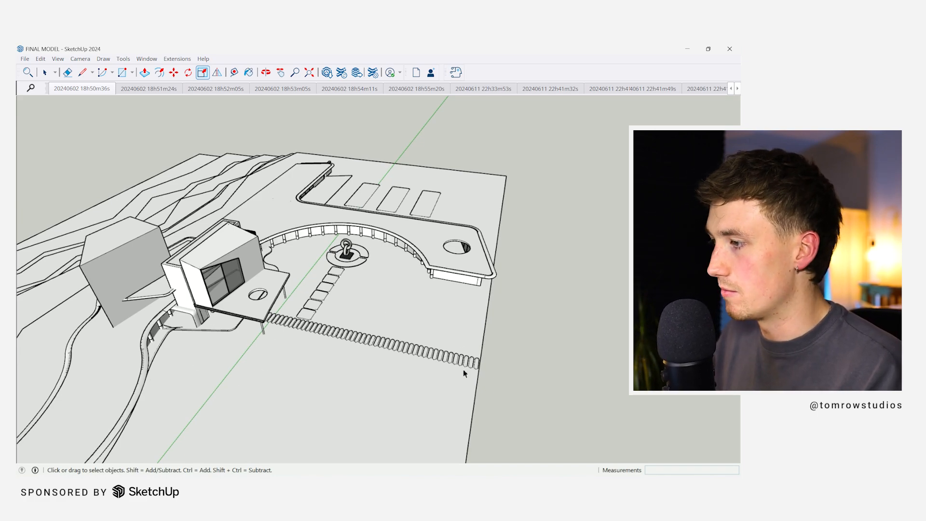
mouse_move(409, 318)
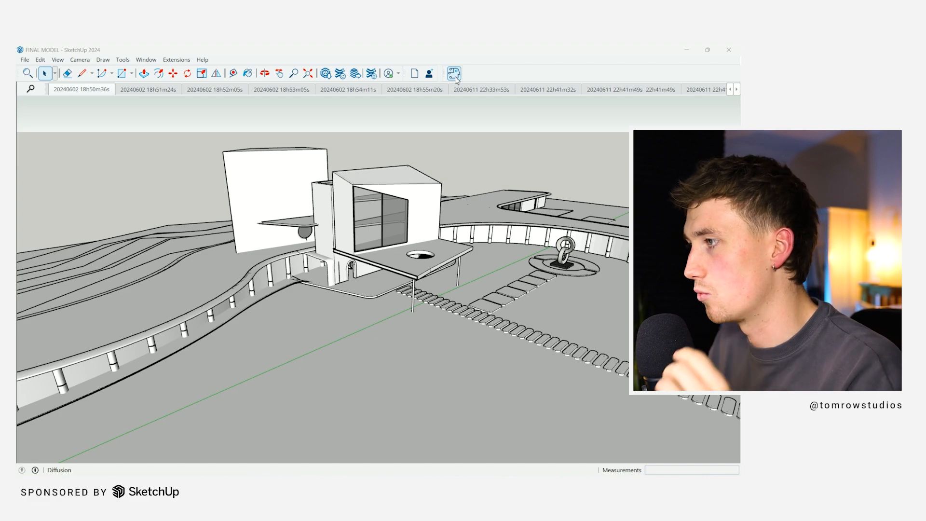
click(454, 72)
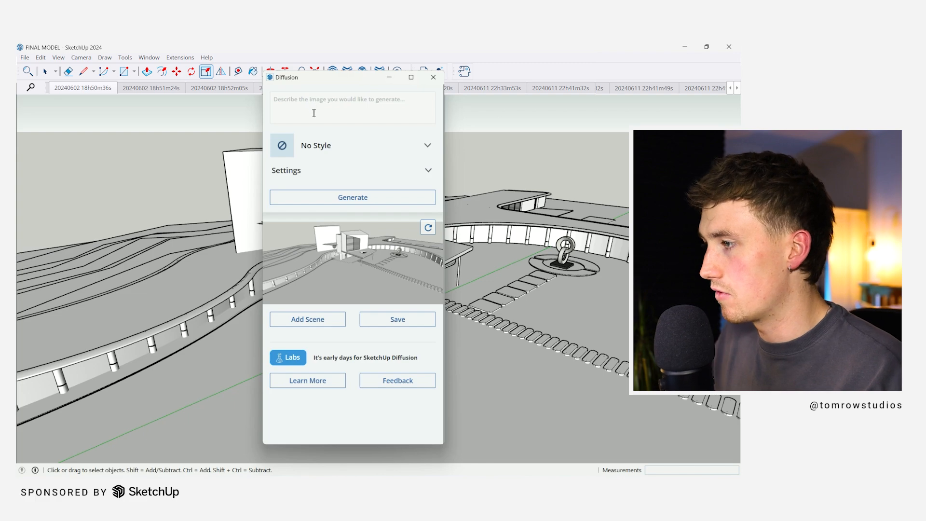
click(352, 145)
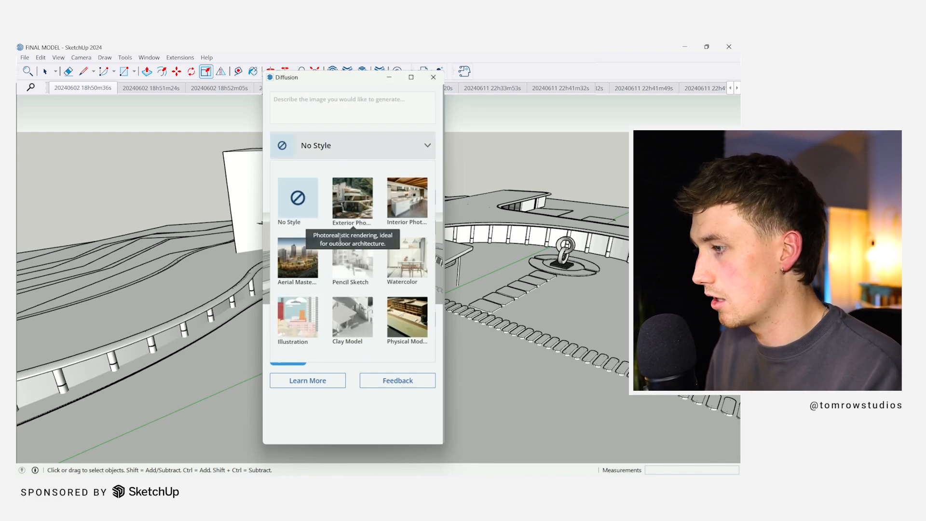
mouse_move(339, 327)
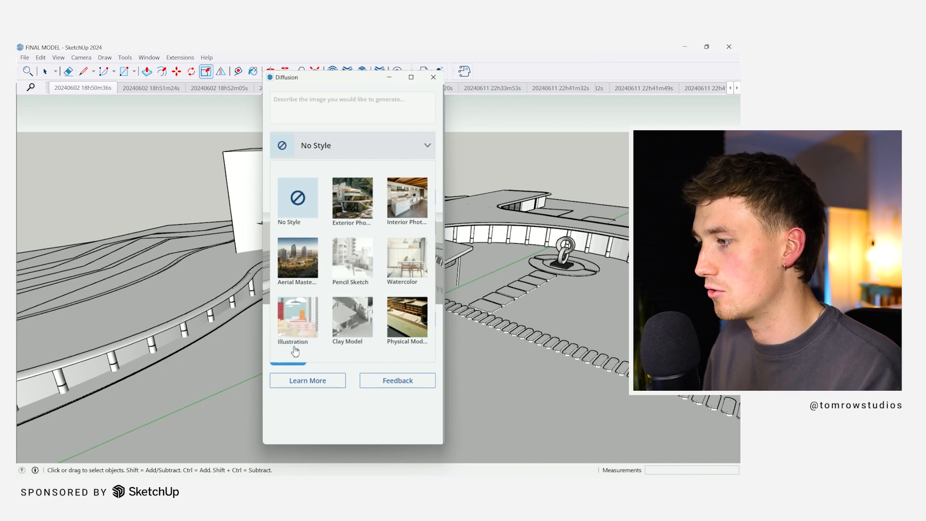
mouse_move(370, 333)
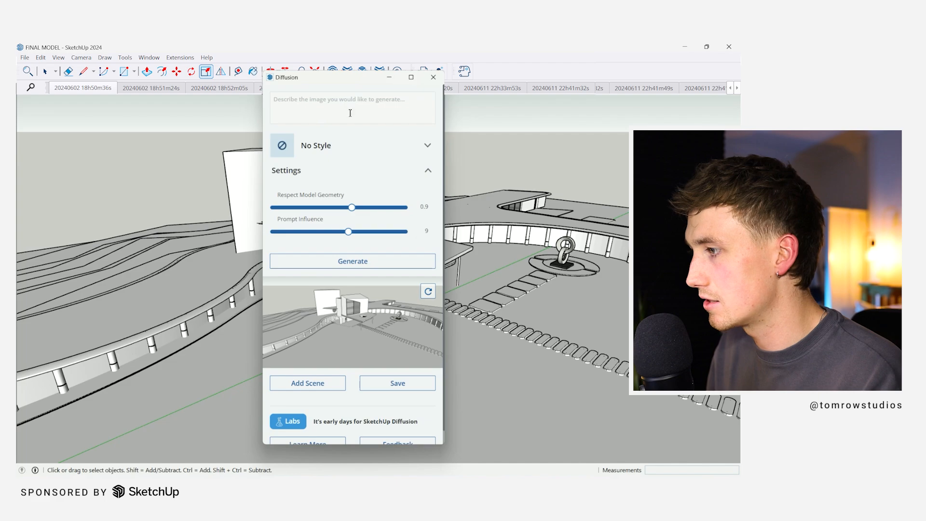
Step: From an eye-level view, write a rocky landscape prompt, set Prompt Influence to 9, refresh
drag(349, 232, 370, 232)
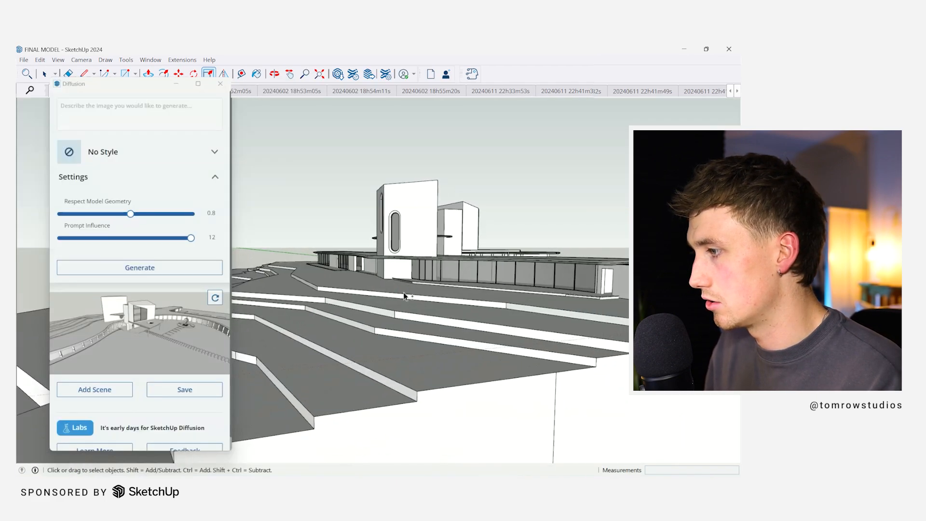
drag(405, 295, 526, 307)
text(l)
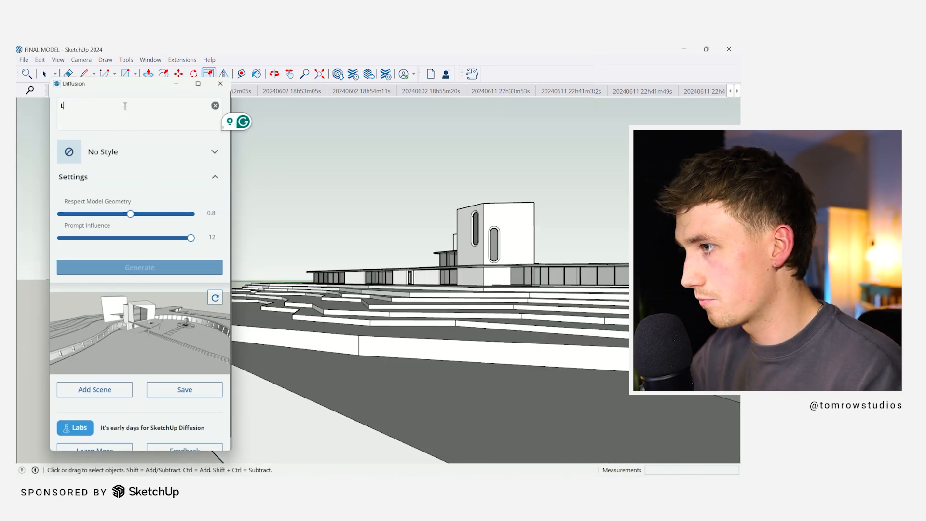
text(andscape view with surrounding rocks and trees - building integrated)
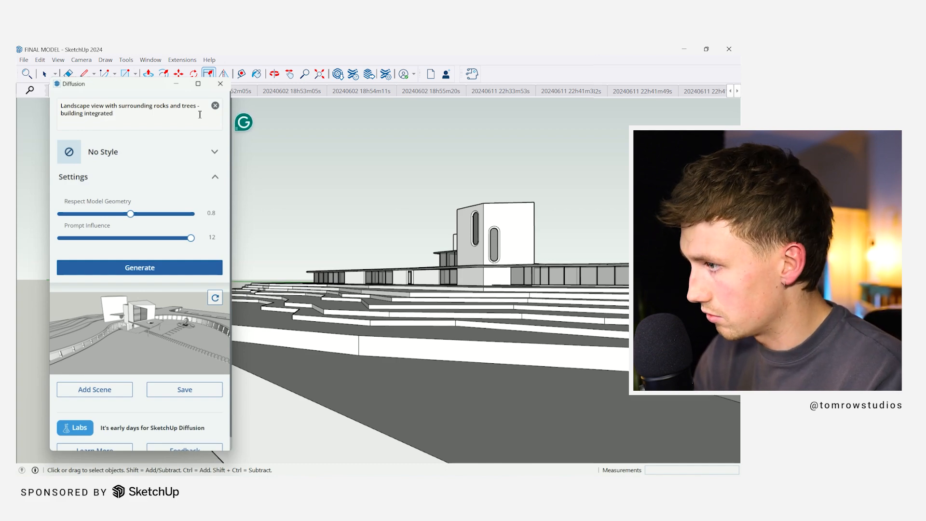
text(into the landscape/rock edge)
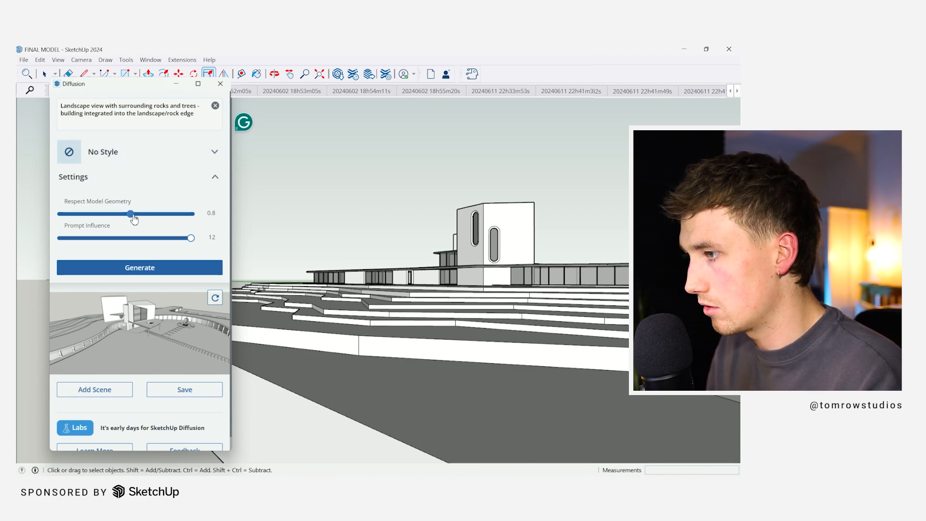
drag(191, 237, 134, 237)
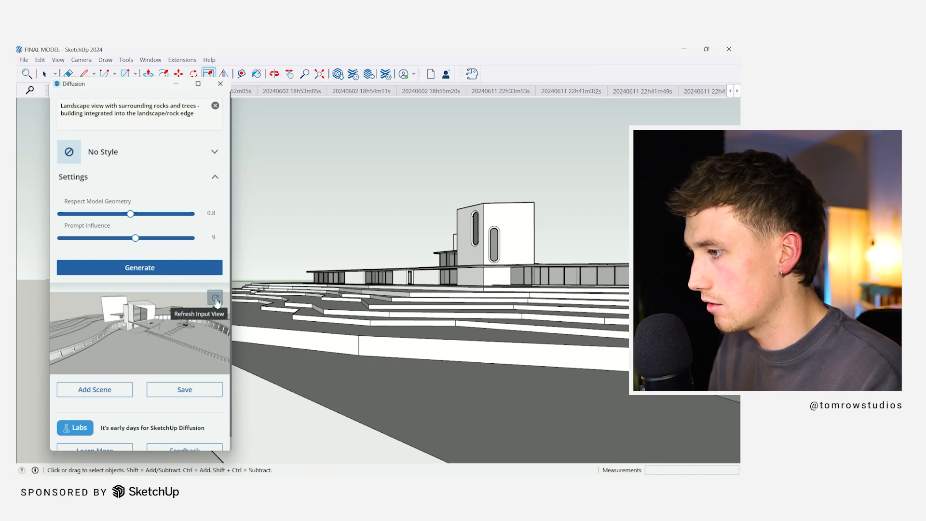
click(214, 298)
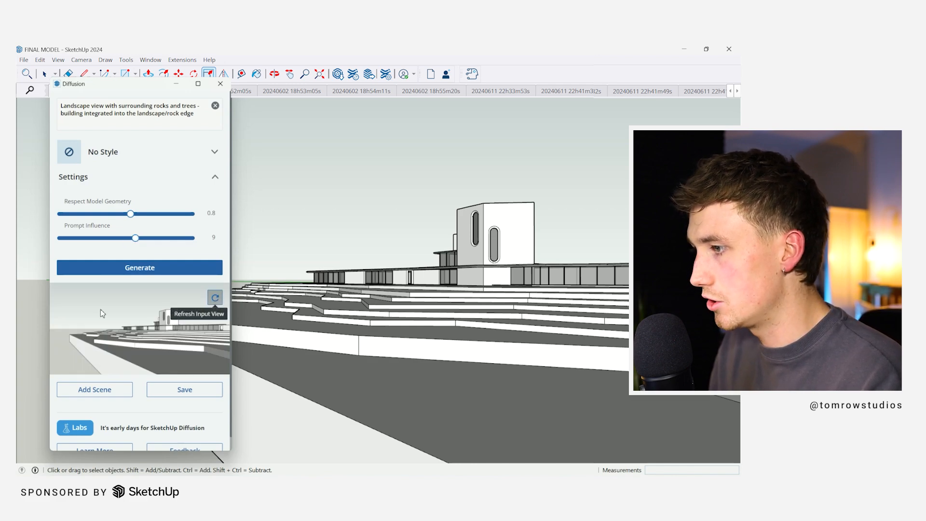
Step: Generate three landscape renders and compare the lakeside timber-deck, coastal and dusk results
click(140, 267)
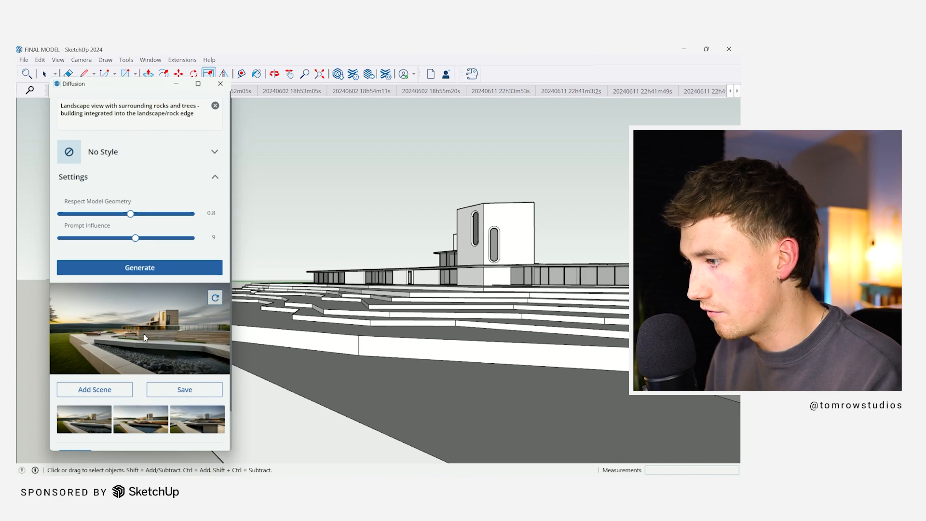
mouse_move(155, 373)
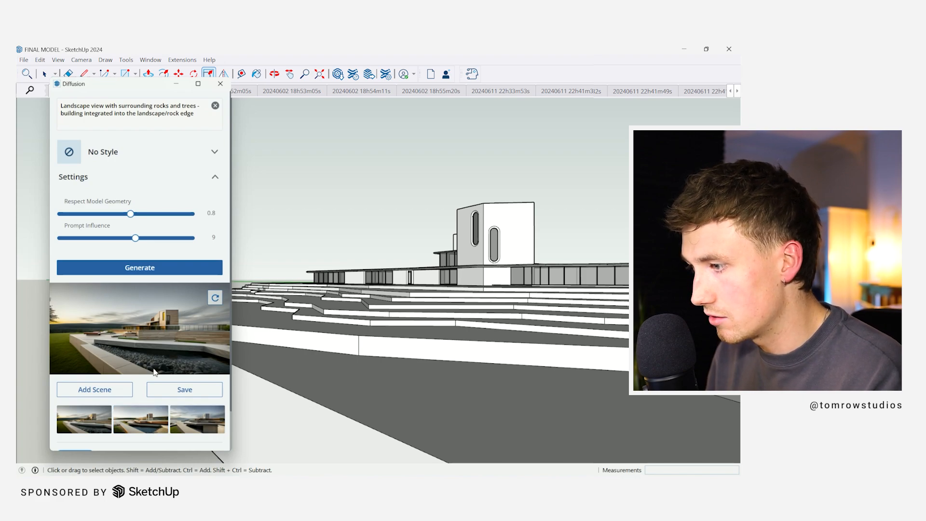
click(140, 420)
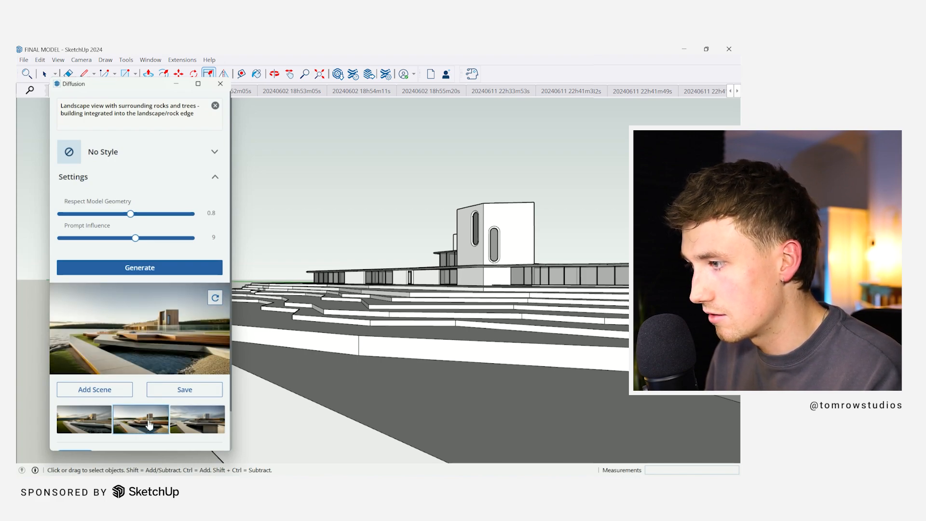
click(197, 420)
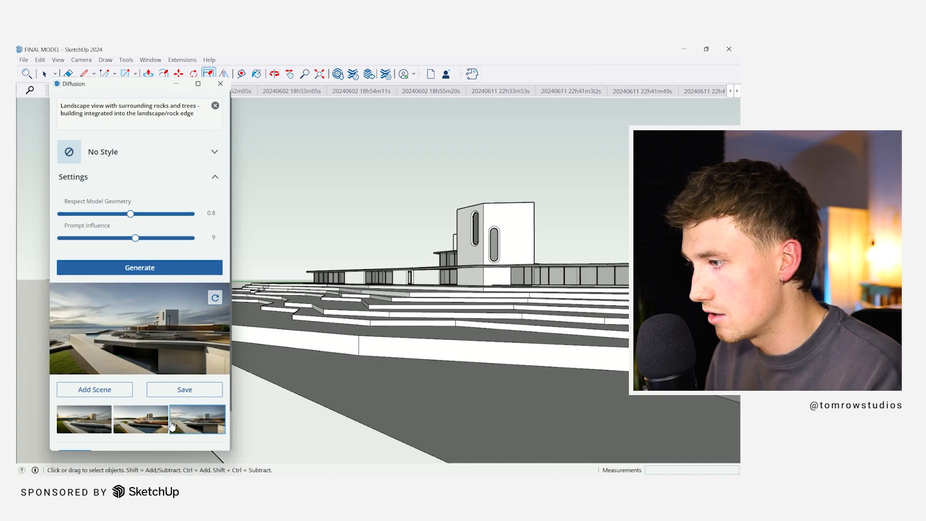
click(83, 420)
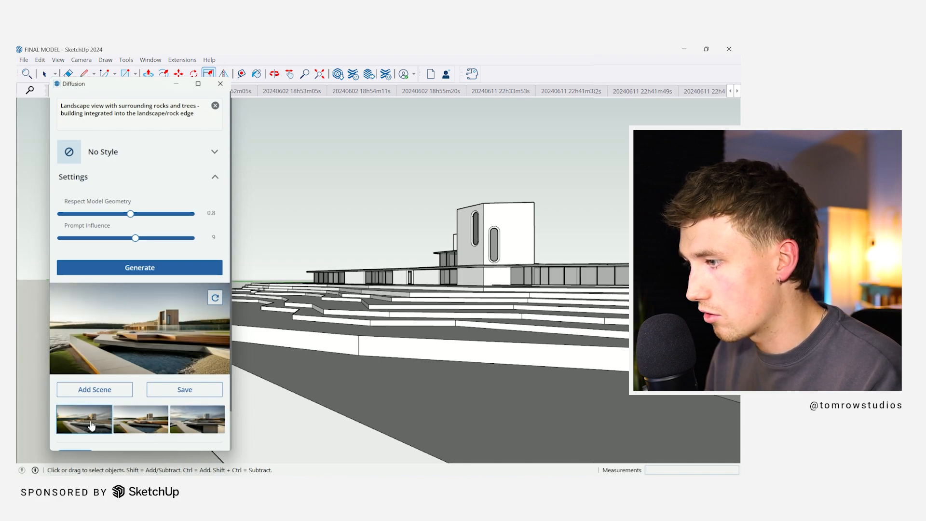
click(140, 418)
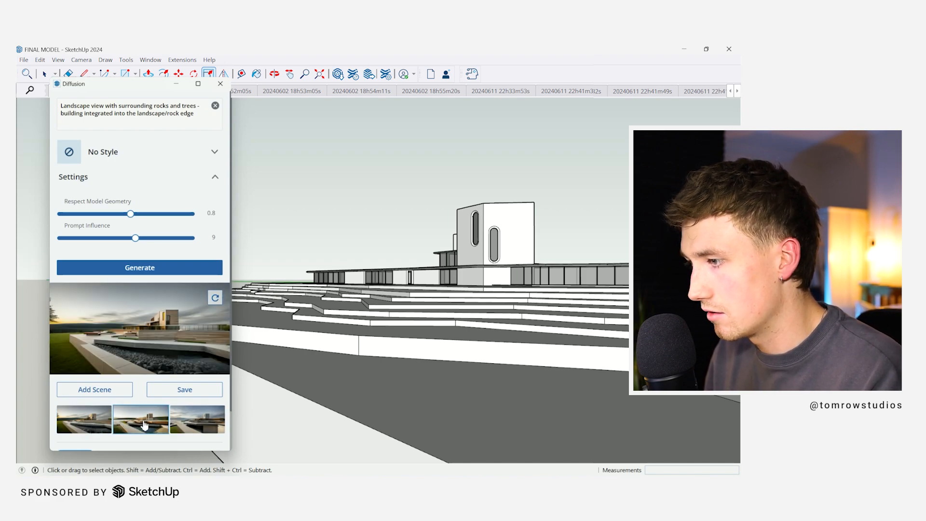
click(140, 419)
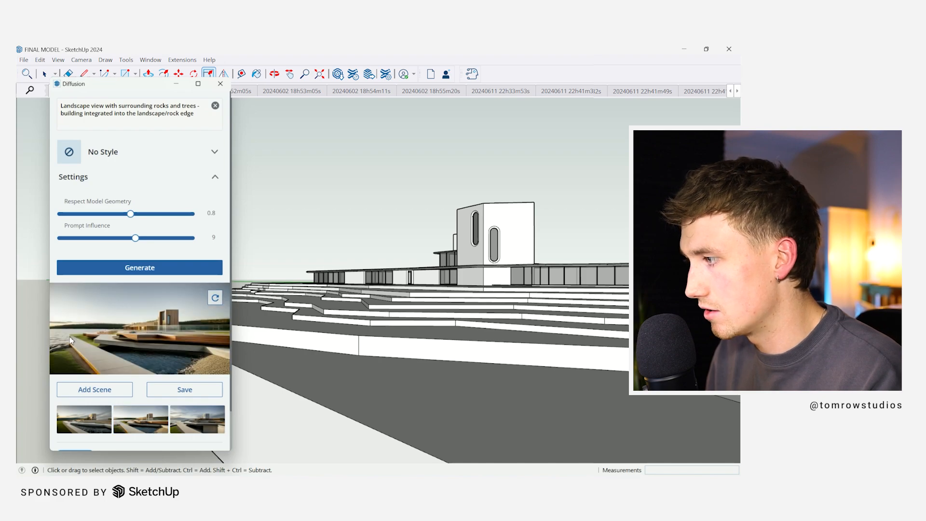
mouse_move(174, 363)
text(.)
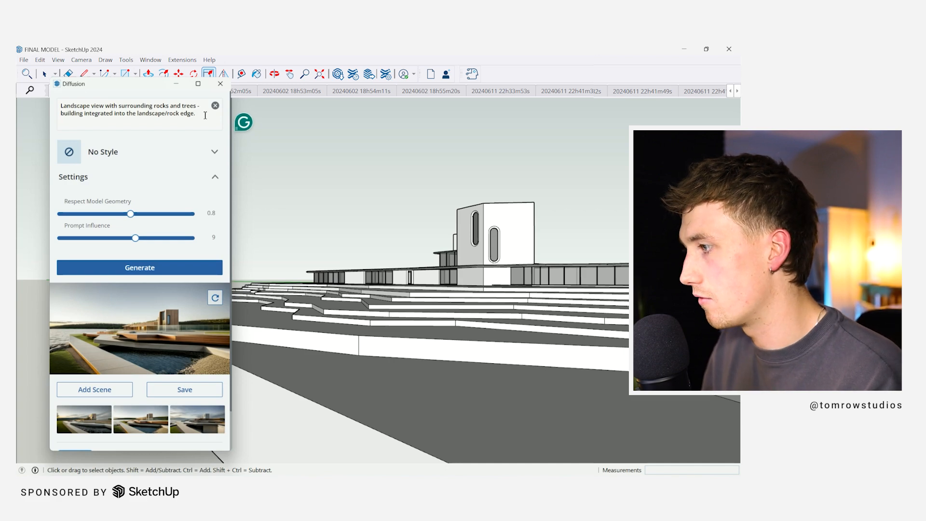
mouse_move(403, 191)
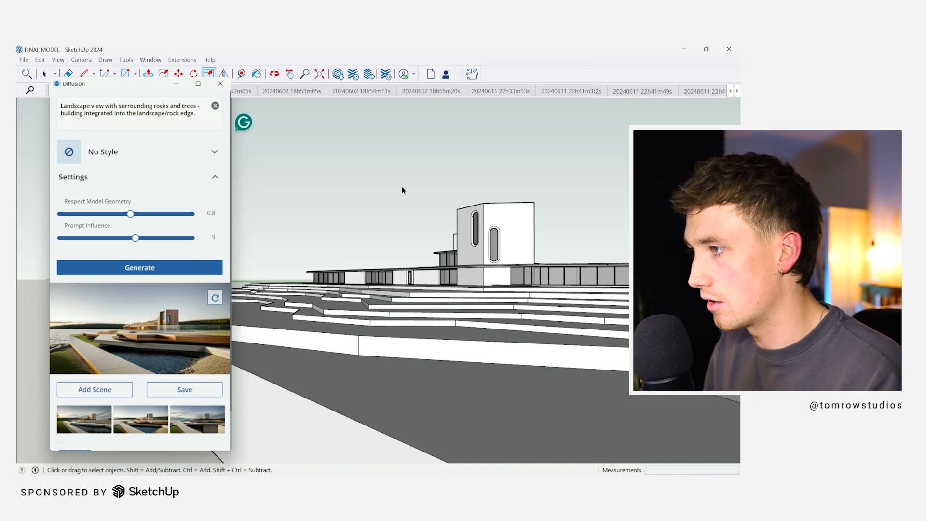
Step: Add a concrete central building, glazed horizontal facade and mountains to the prompt, and generate
text(Concrete central building. Glazed horizontal facade. Add m)
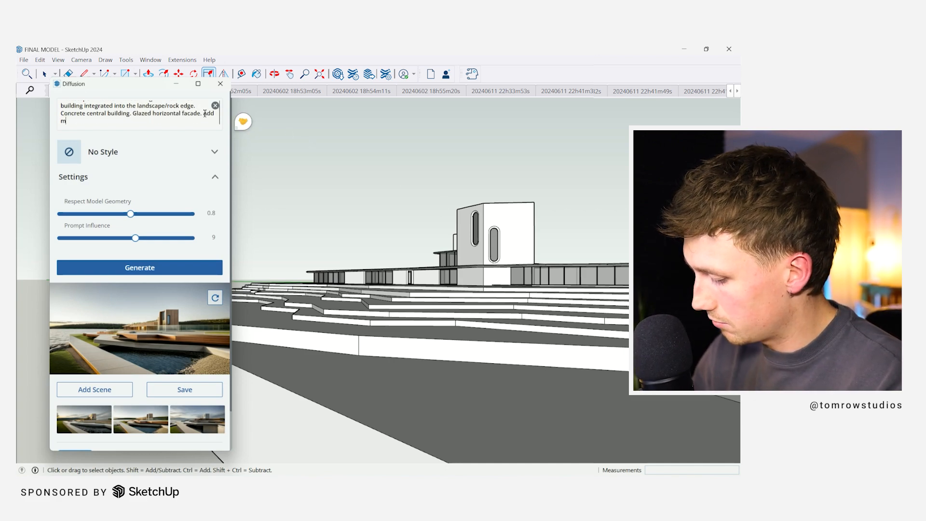
click(139, 267)
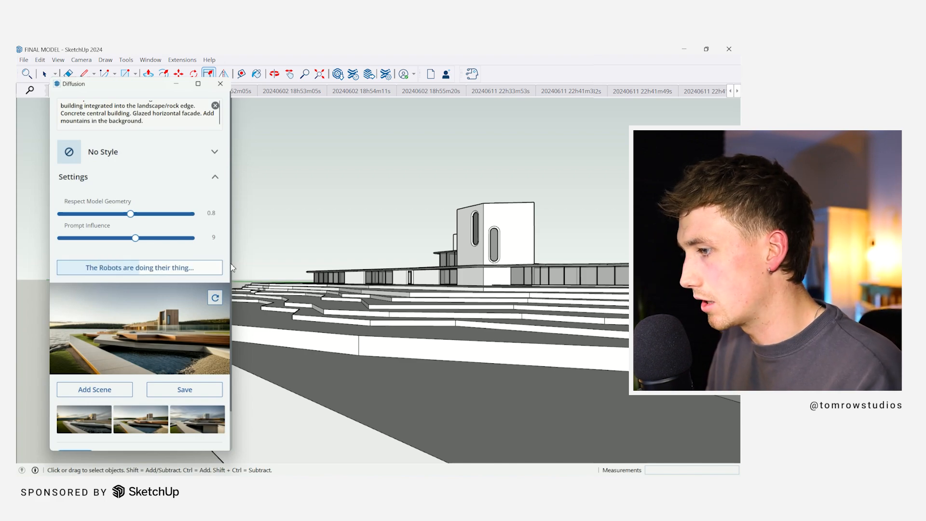
click(139, 267)
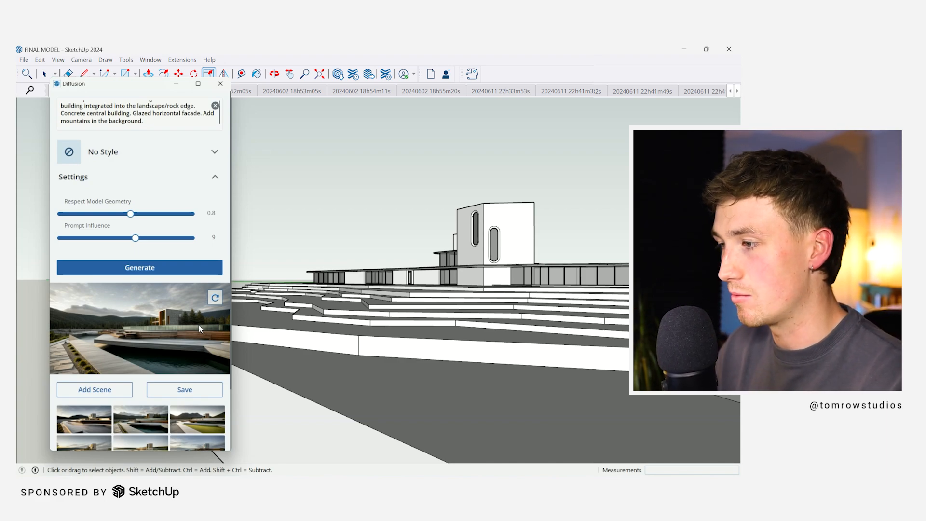
click(196, 420)
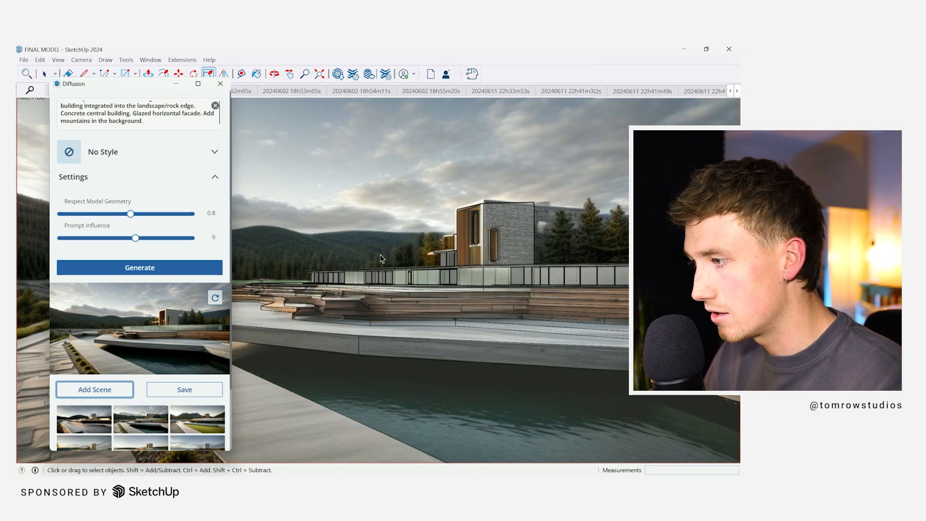
mouse_move(388, 295)
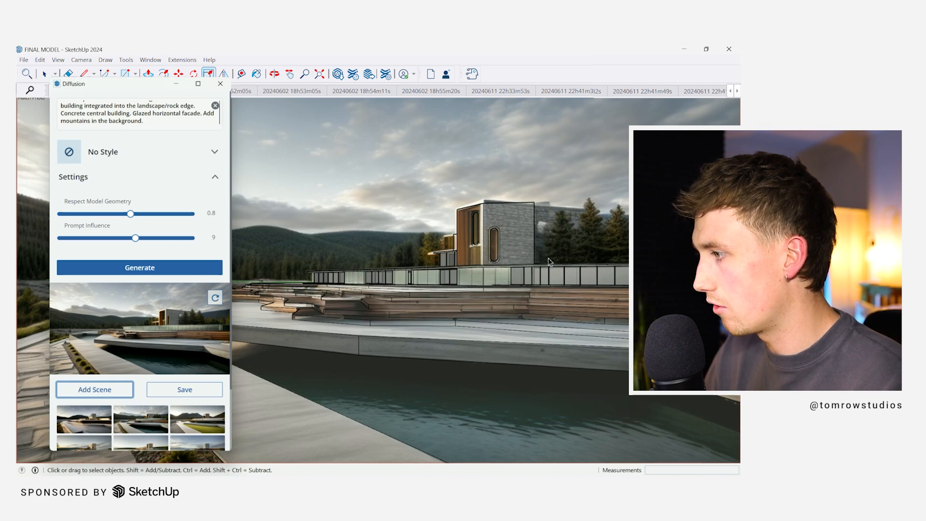
mouse_move(468, 221)
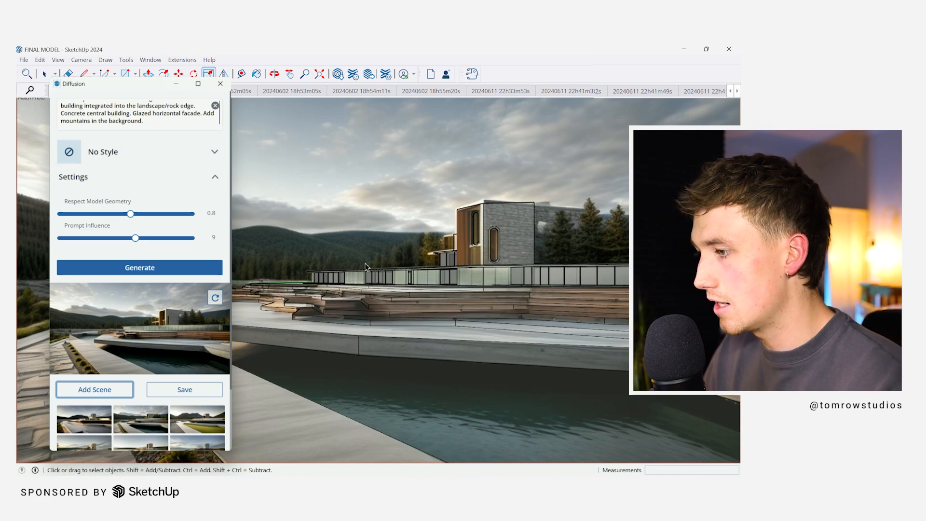
mouse_move(216, 298)
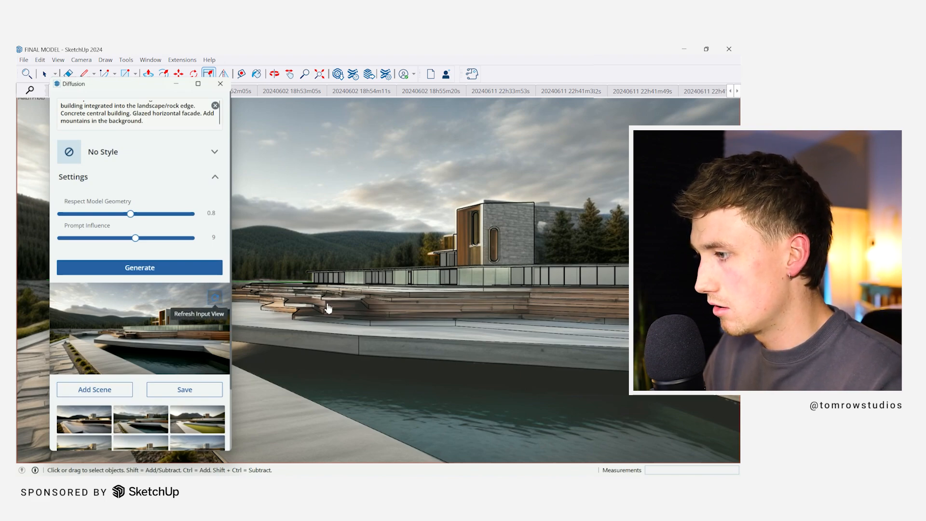
mouse_move(341, 321)
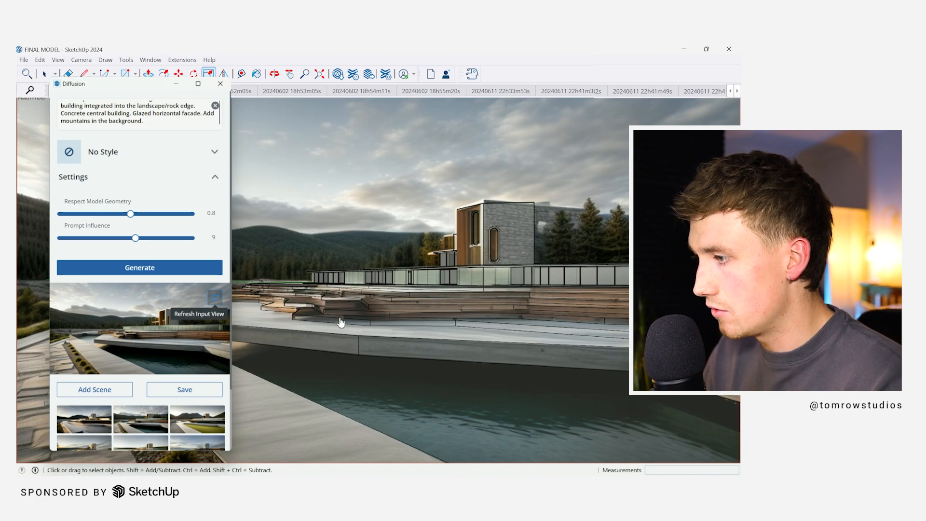
mouse_move(335, 330)
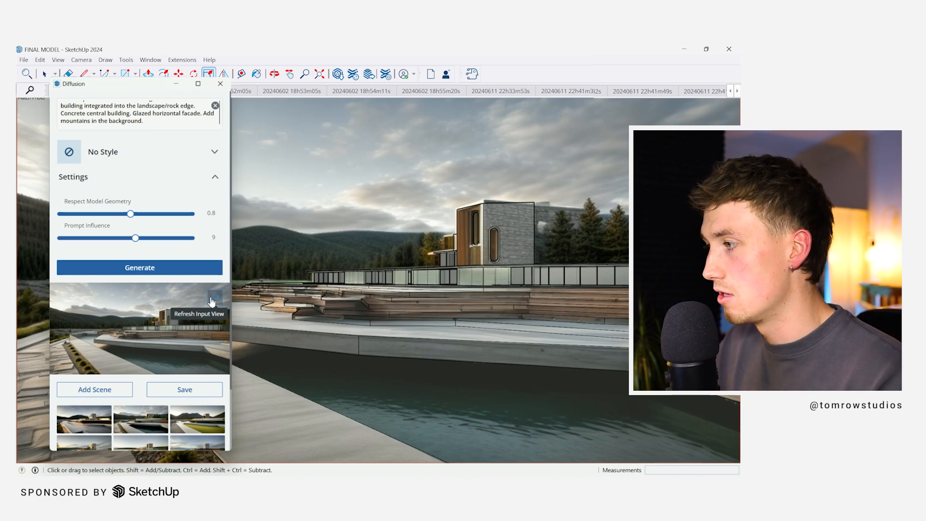
mouse_move(222, 303)
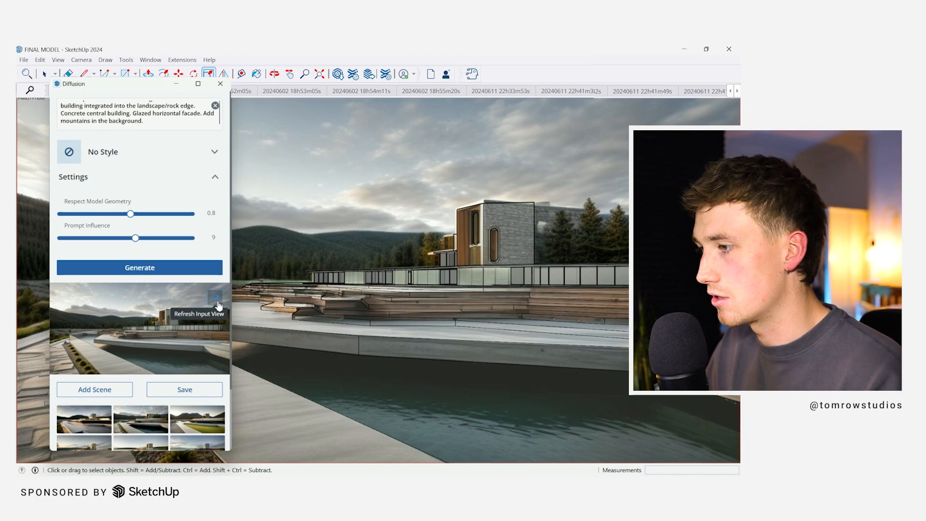
mouse_move(349, 231)
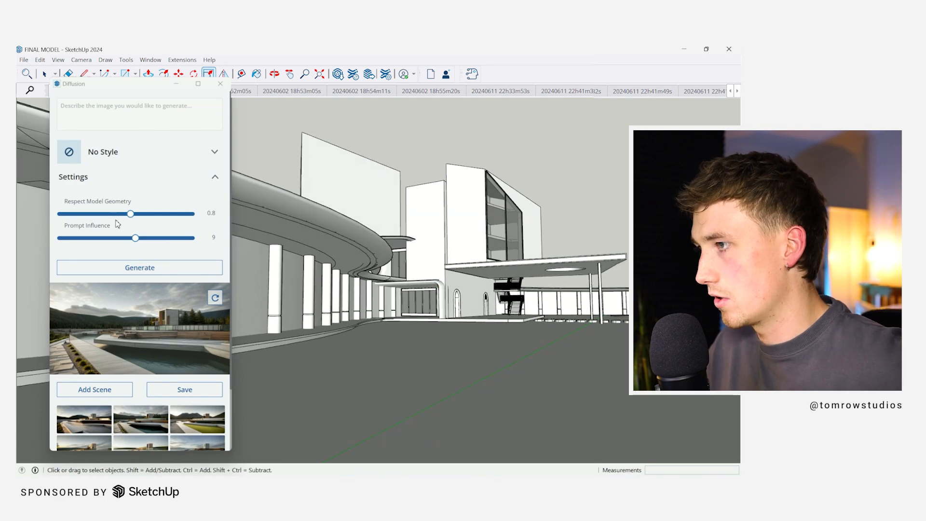
Step: Describe a Zaha Hadid deconstructivist concrete colonnade and generate a render
click(143, 109)
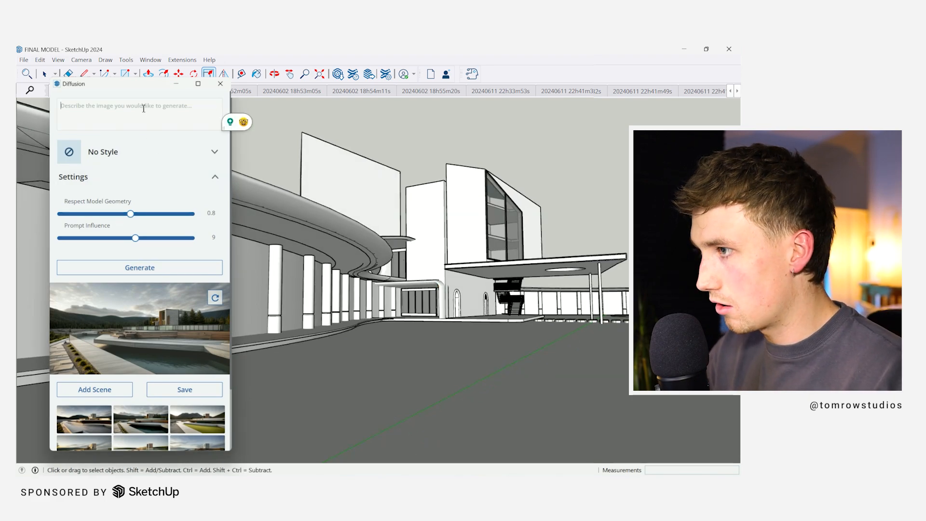
text(Zaha Hadid)
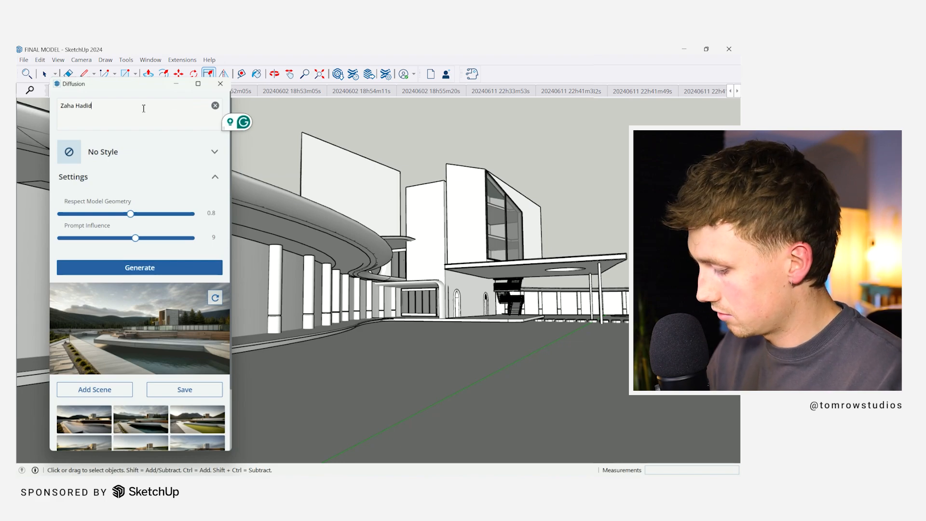
text(deco)
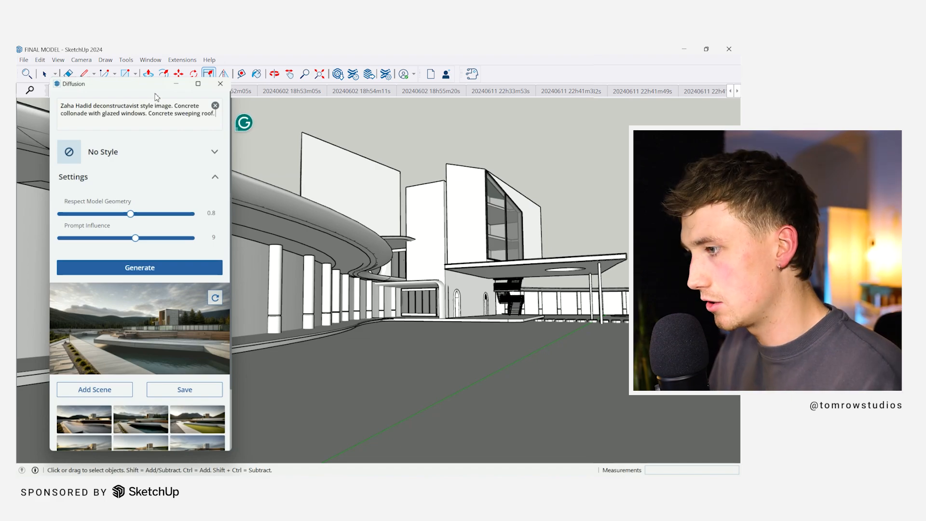
click(139, 267)
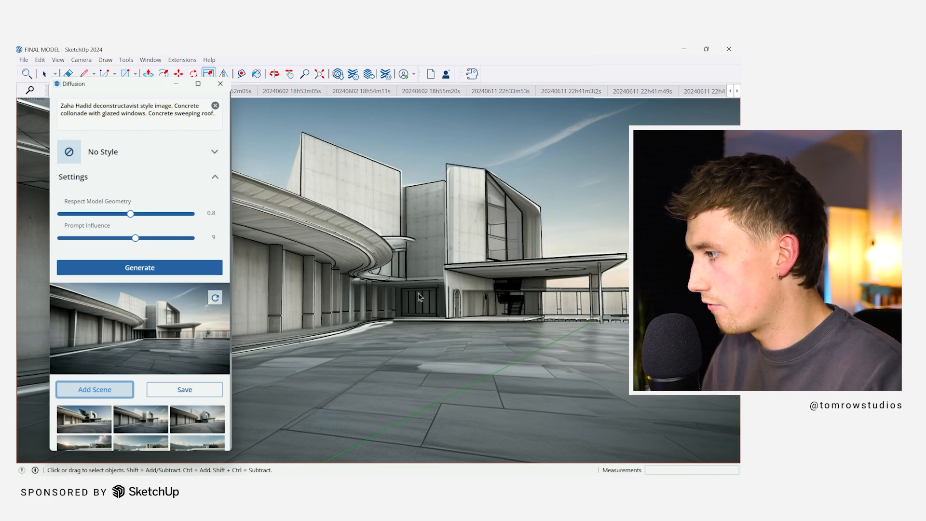
mouse_move(616, 308)
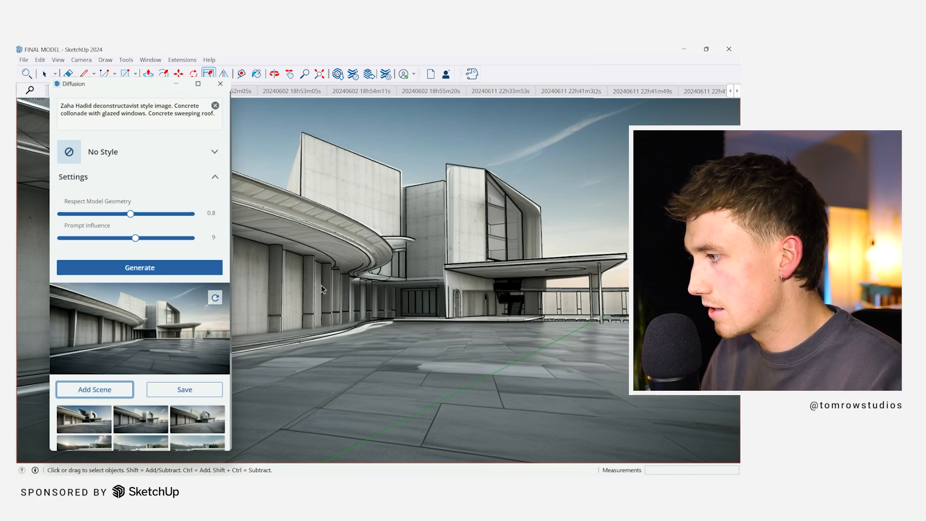
mouse_move(391, 309)
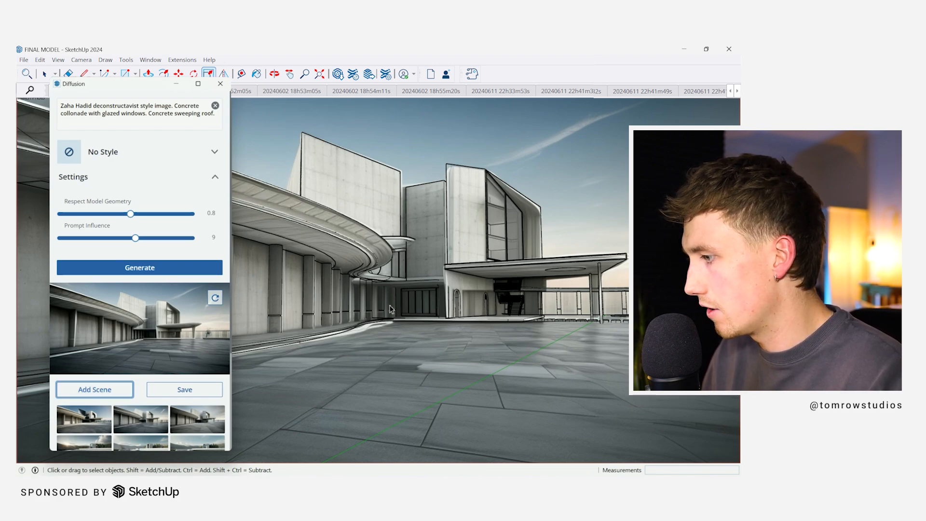
mouse_move(359, 404)
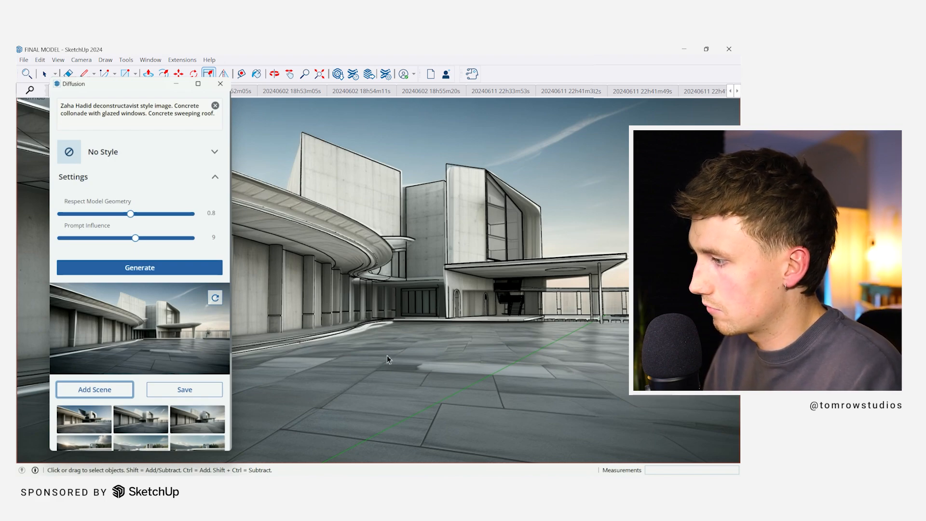
mouse_move(325, 388)
text( Add glazing to the building to the left. Add activity in the space, cars, people, birds.)
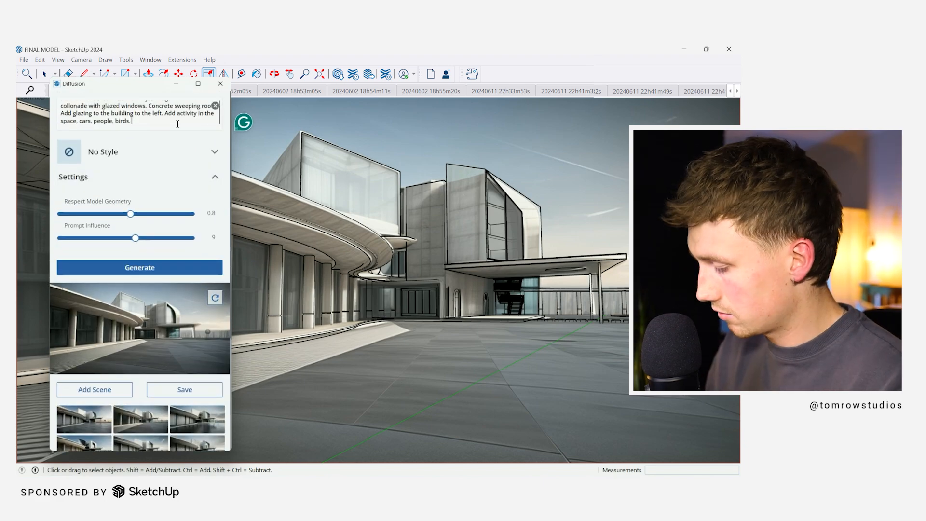
Step: Add mountains to the prompt and generate a steel-colonnade render
text(Add mountains and)
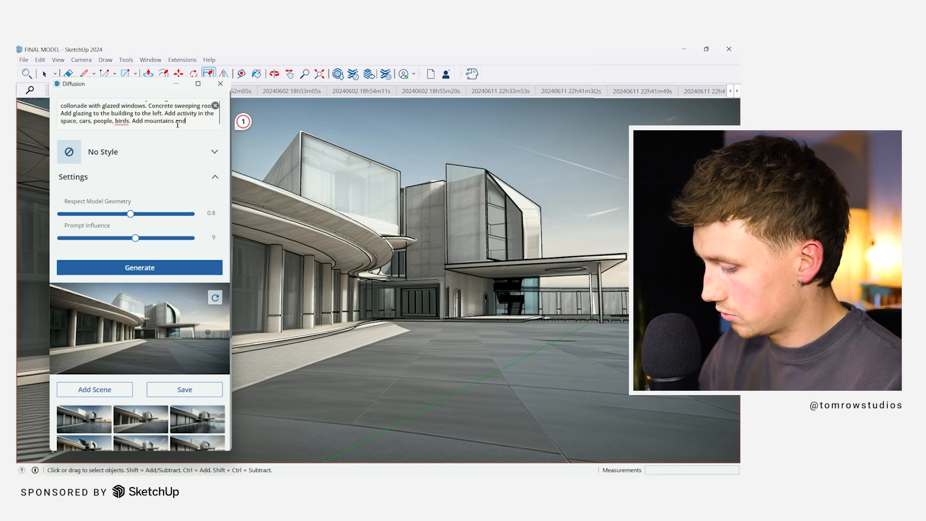
click(140, 267)
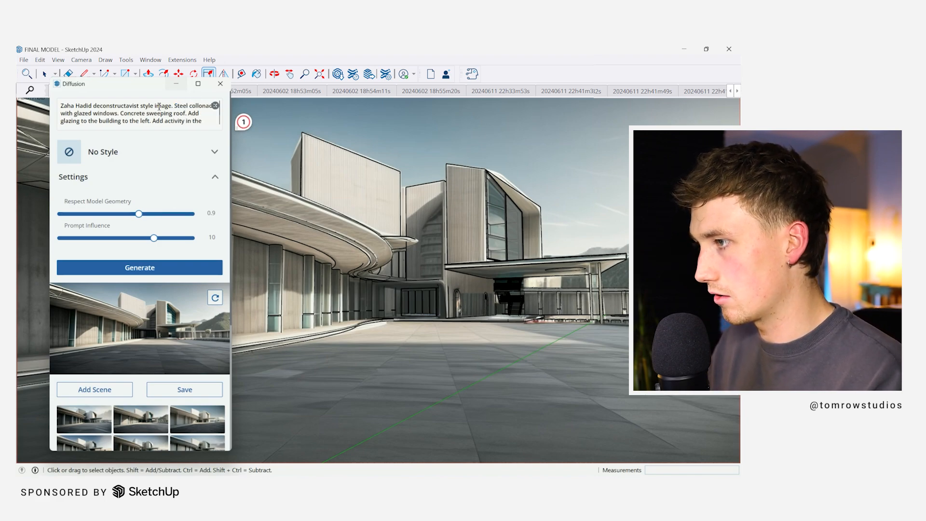
Step: Select a material word in the prompt for replacement
double_click(134, 112)
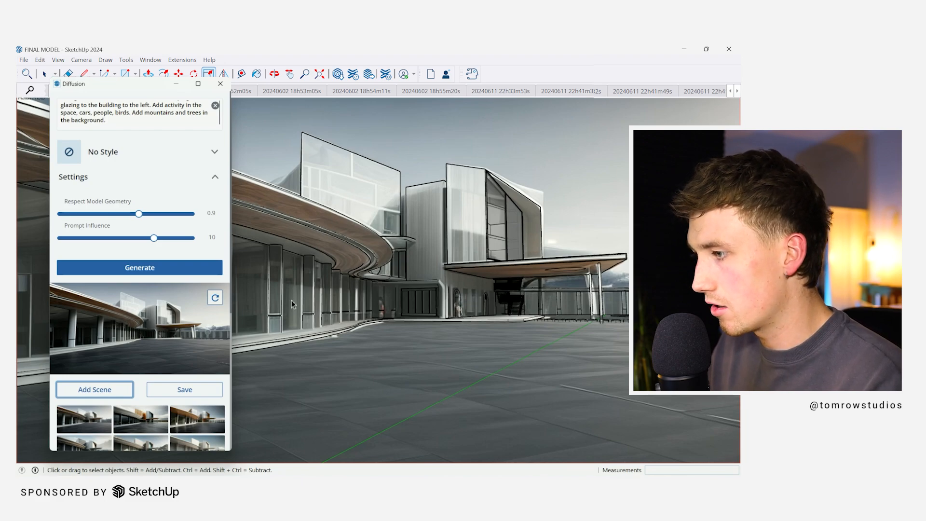
mouse_move(460, 272)
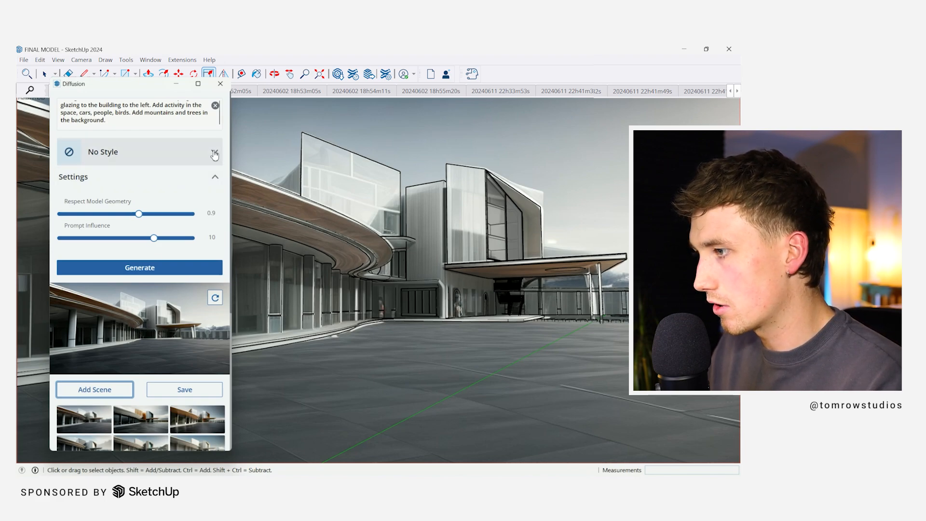
Step: Pick the Physical Model rendering style and generate a timber-clad render
click(214, 152)
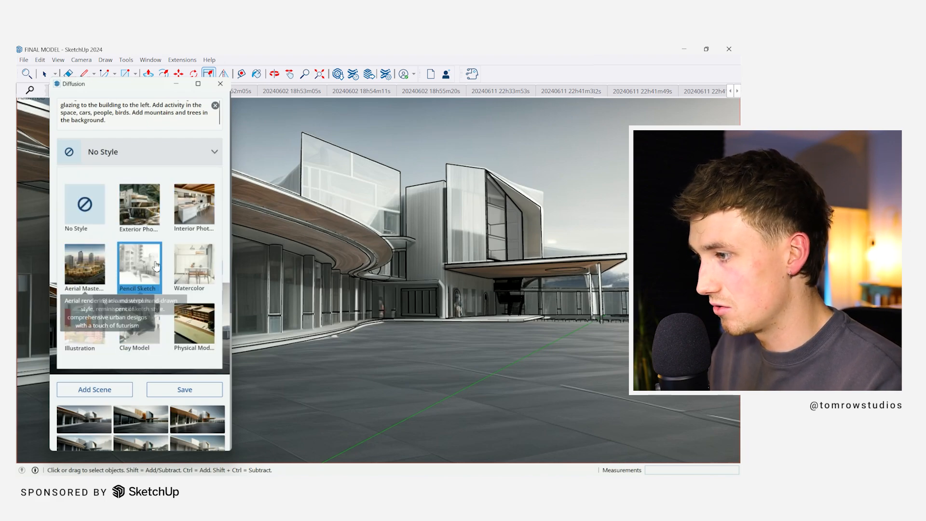
click(139, 266)
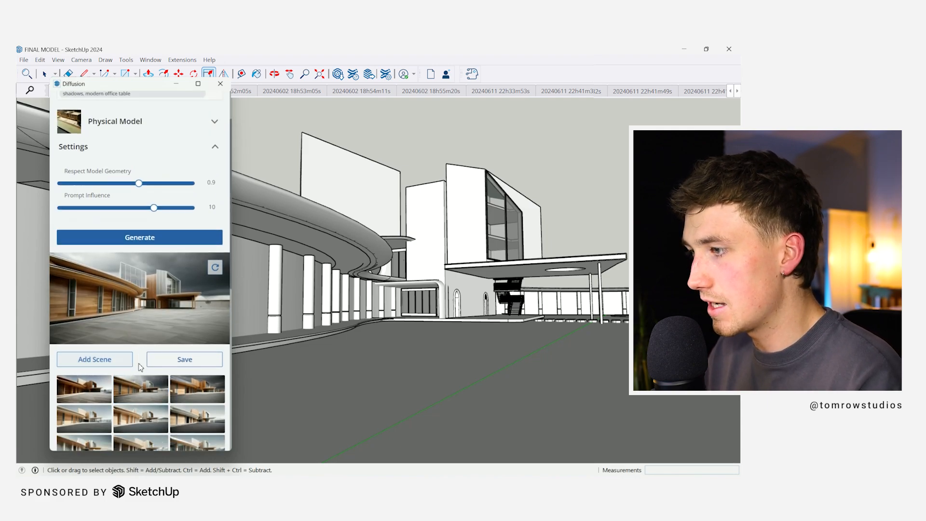
Step: Lower Respect Model Geometry to 0.4 and raise Prompt Influence to 12
scroll(down, 3)
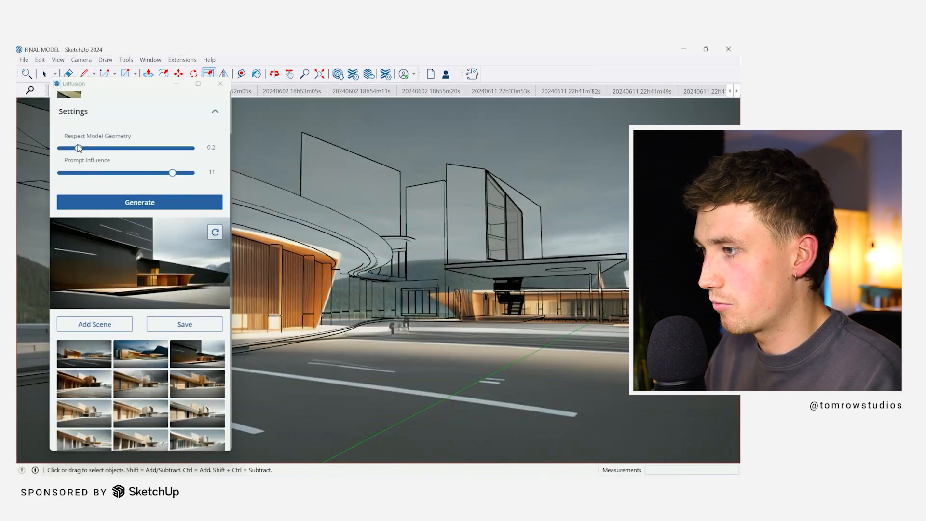
drag(172, 172, 118, 173)
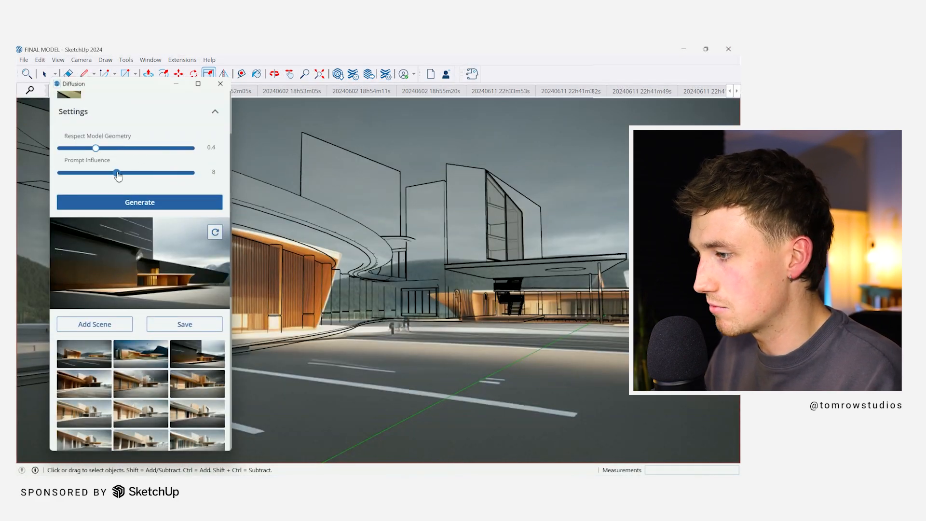
drag(117, 173, 191, 173)
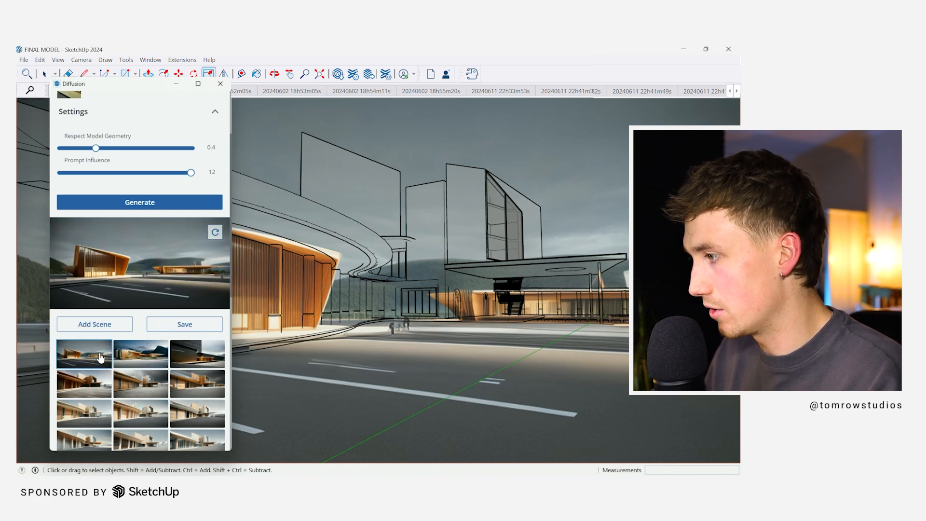
mouse_move(426, 287)
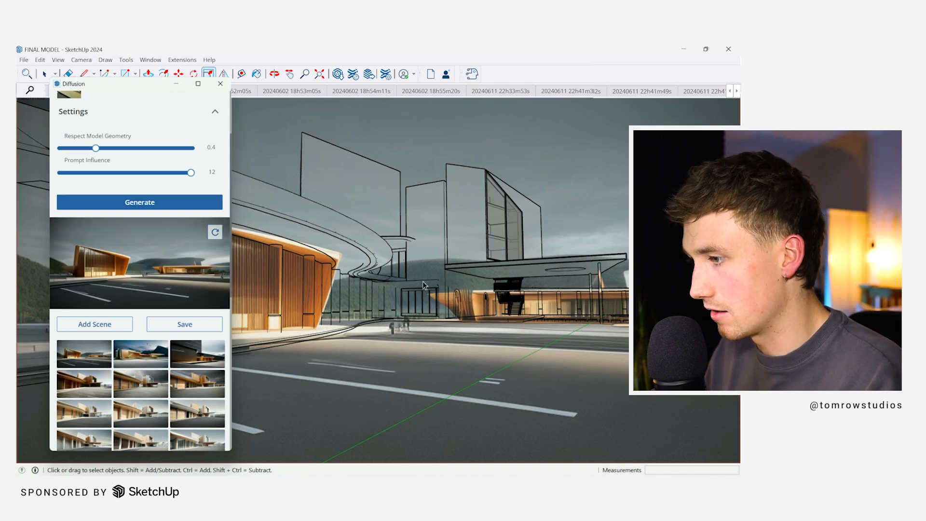